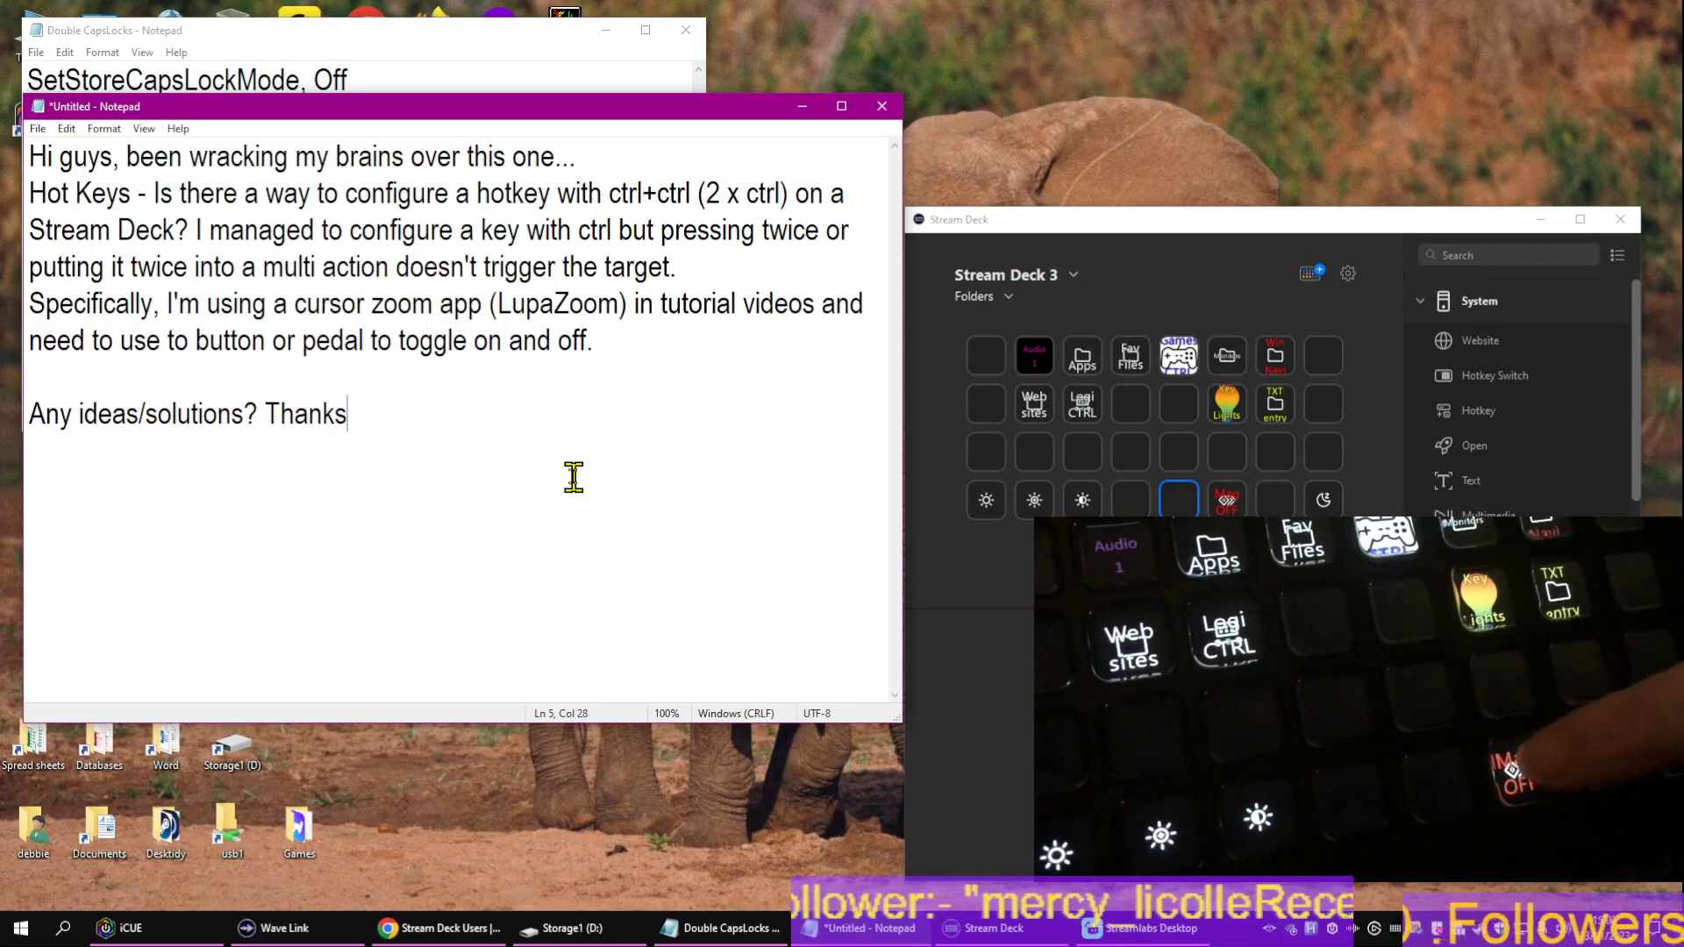
# - Minimize the Untitled forum-question note to reveal the Double CapsLocks script mapping F24 to double CapsLock
pyautogui.click(1226, 500)
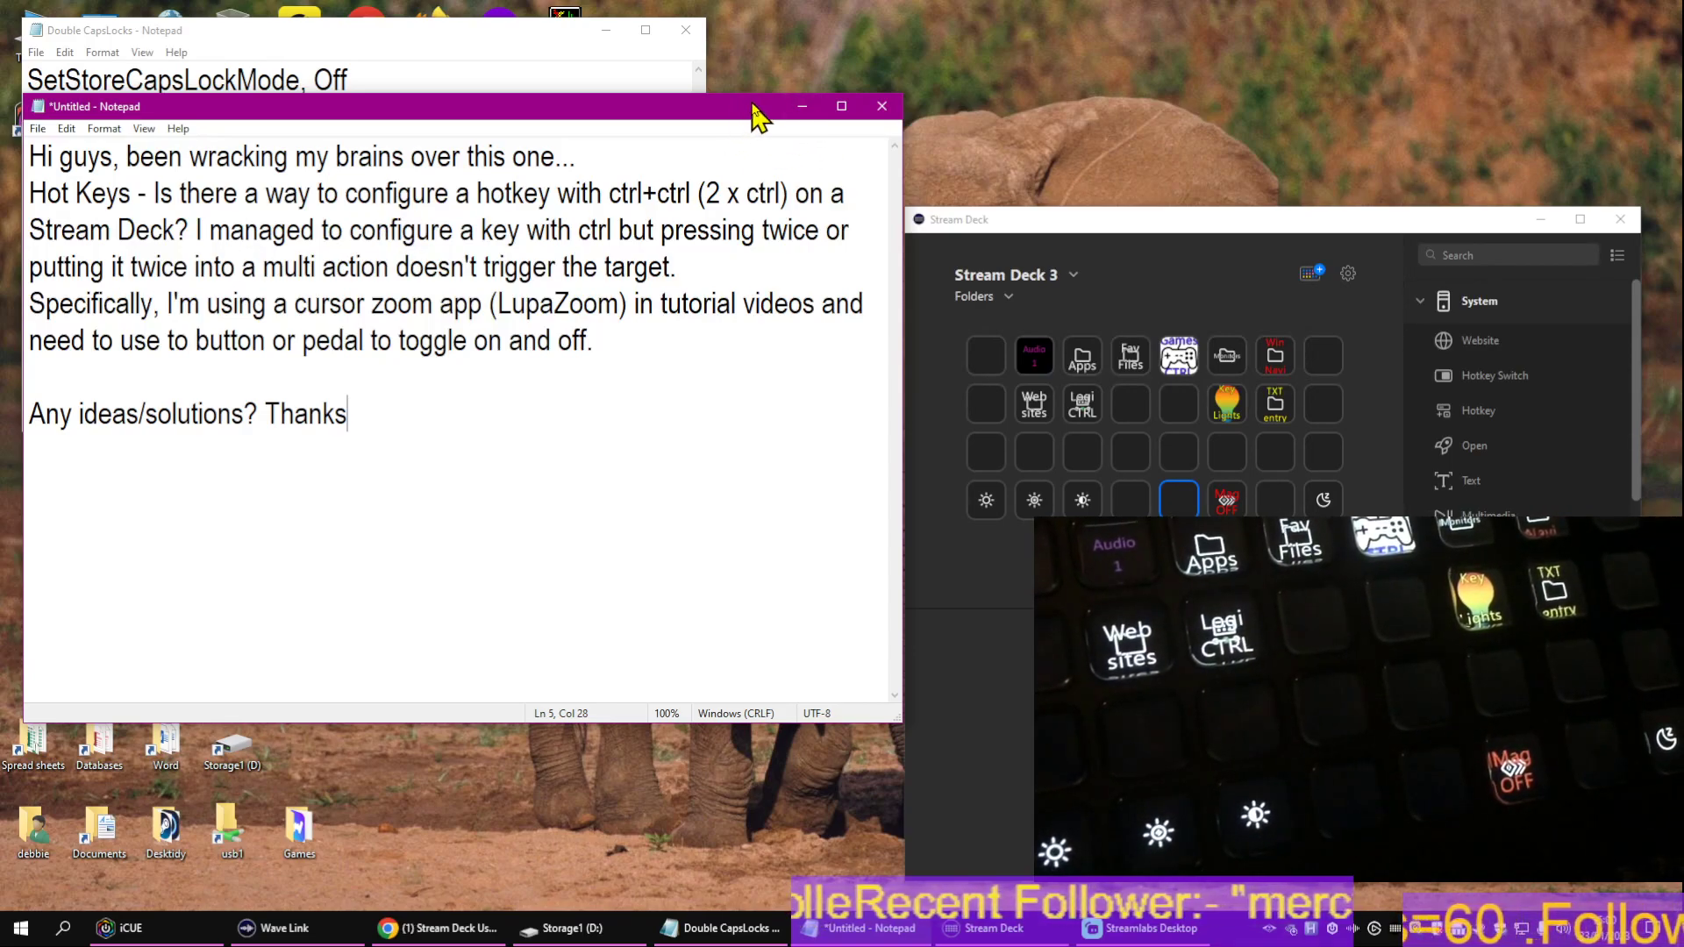
pyautogui.click(880, 105)
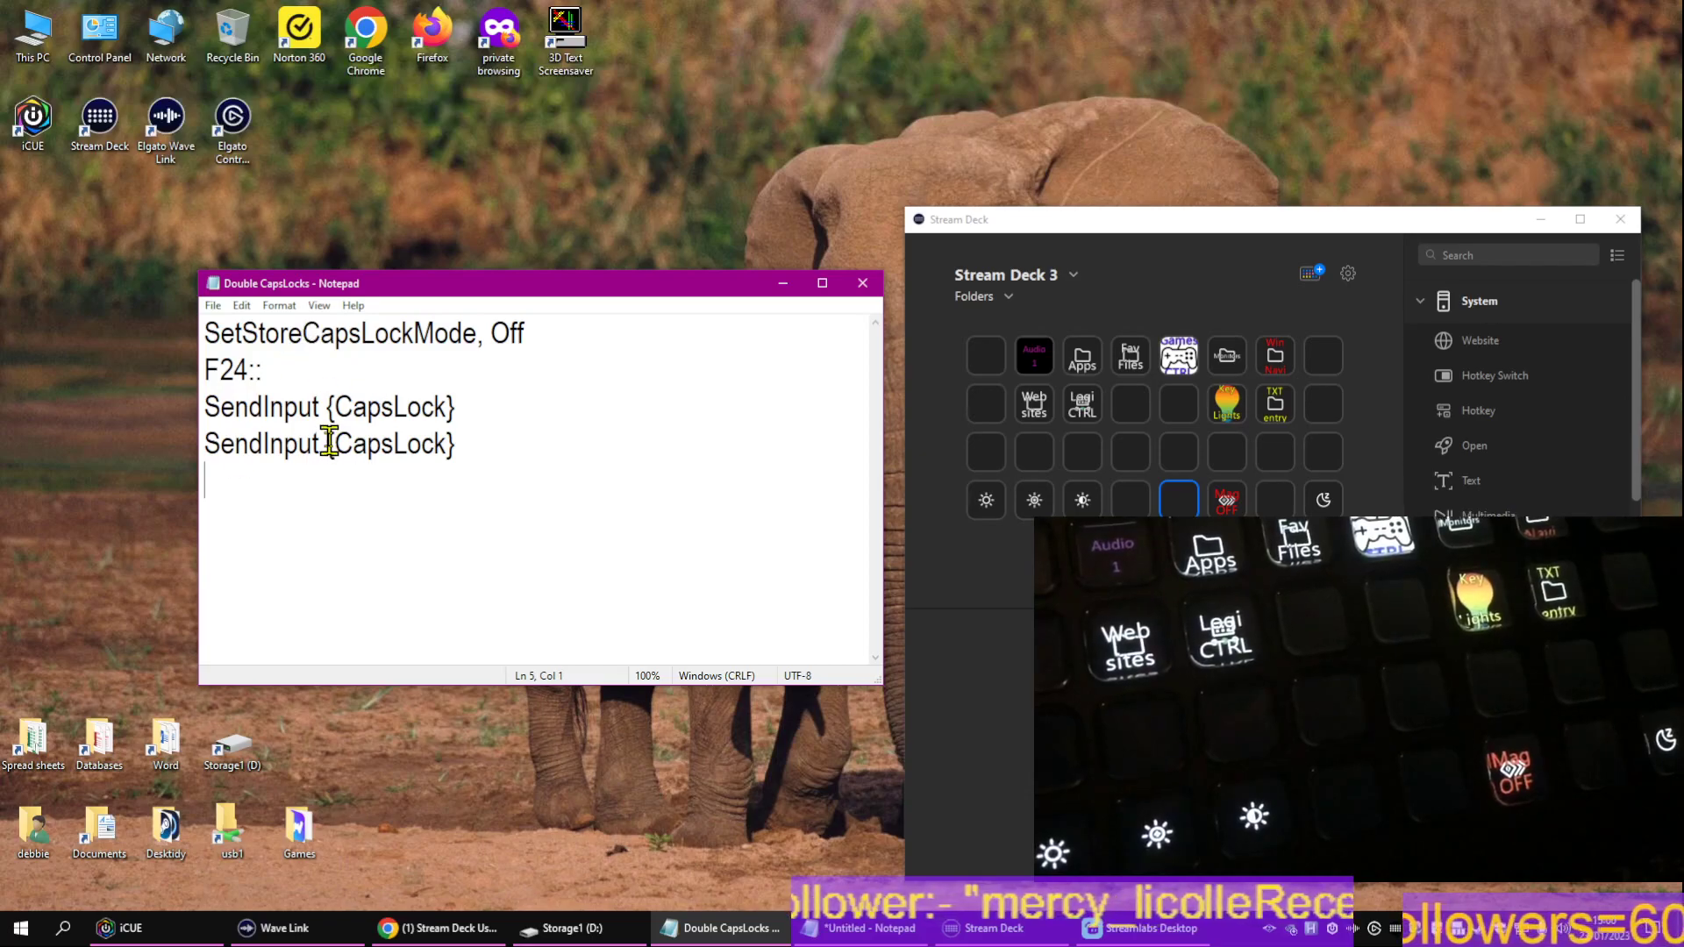
pyautogui.moveTo(925, 556)
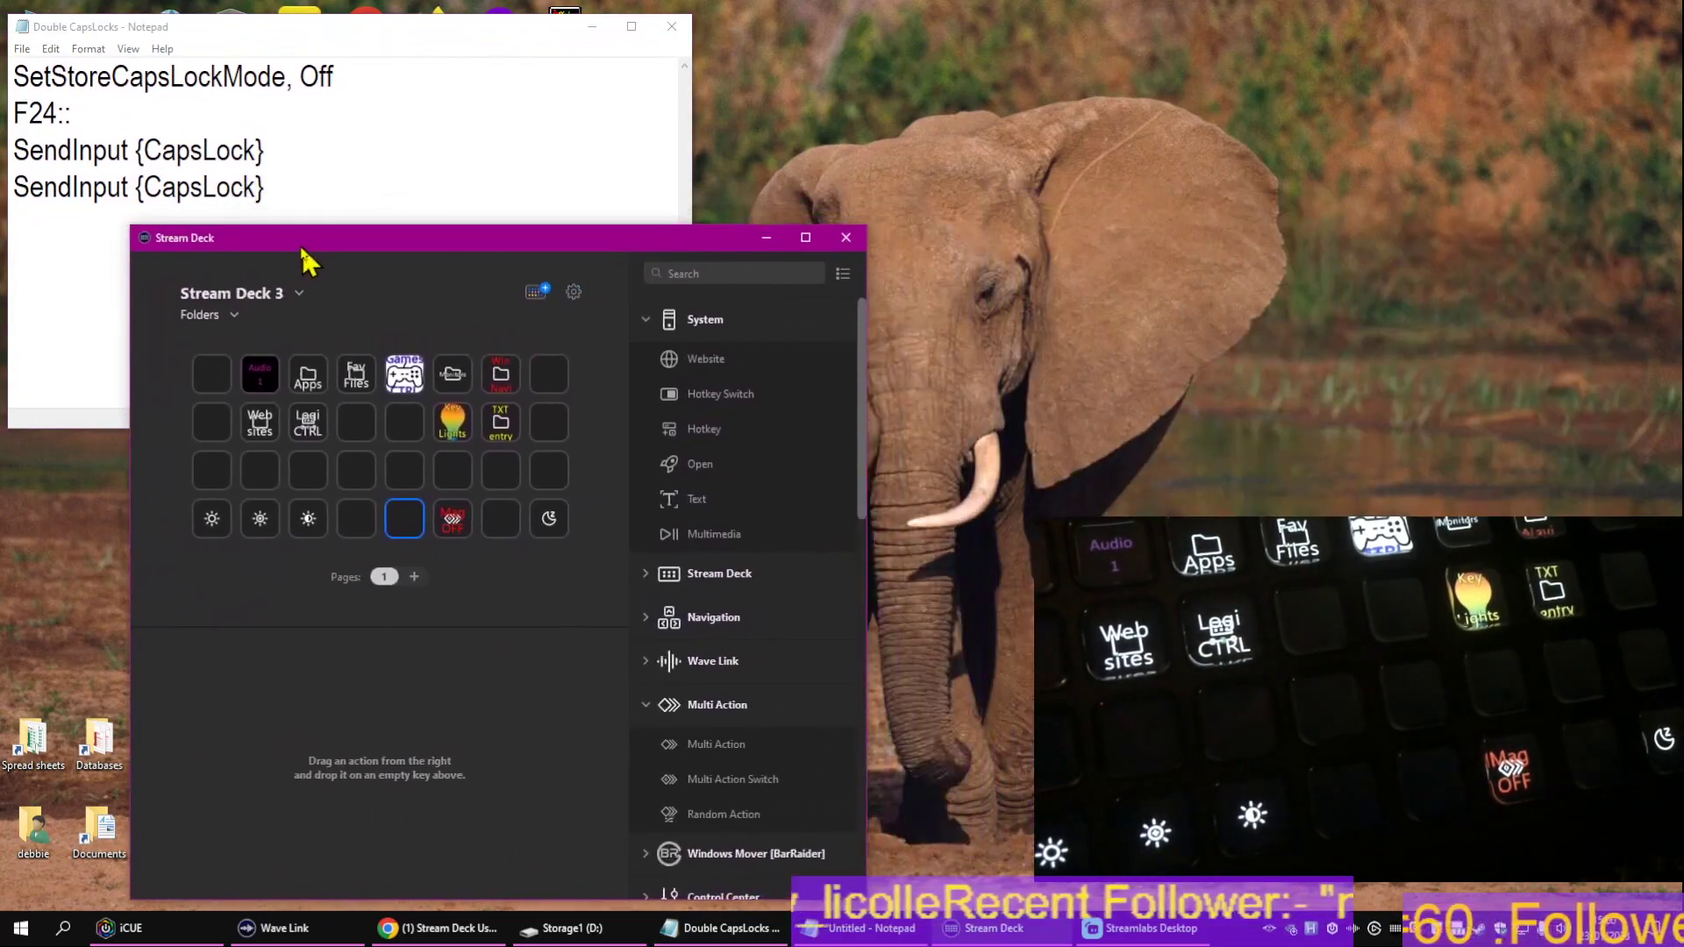
pyautogui.moveTo(305, 237); pyautogui.dragTo(193, 214)
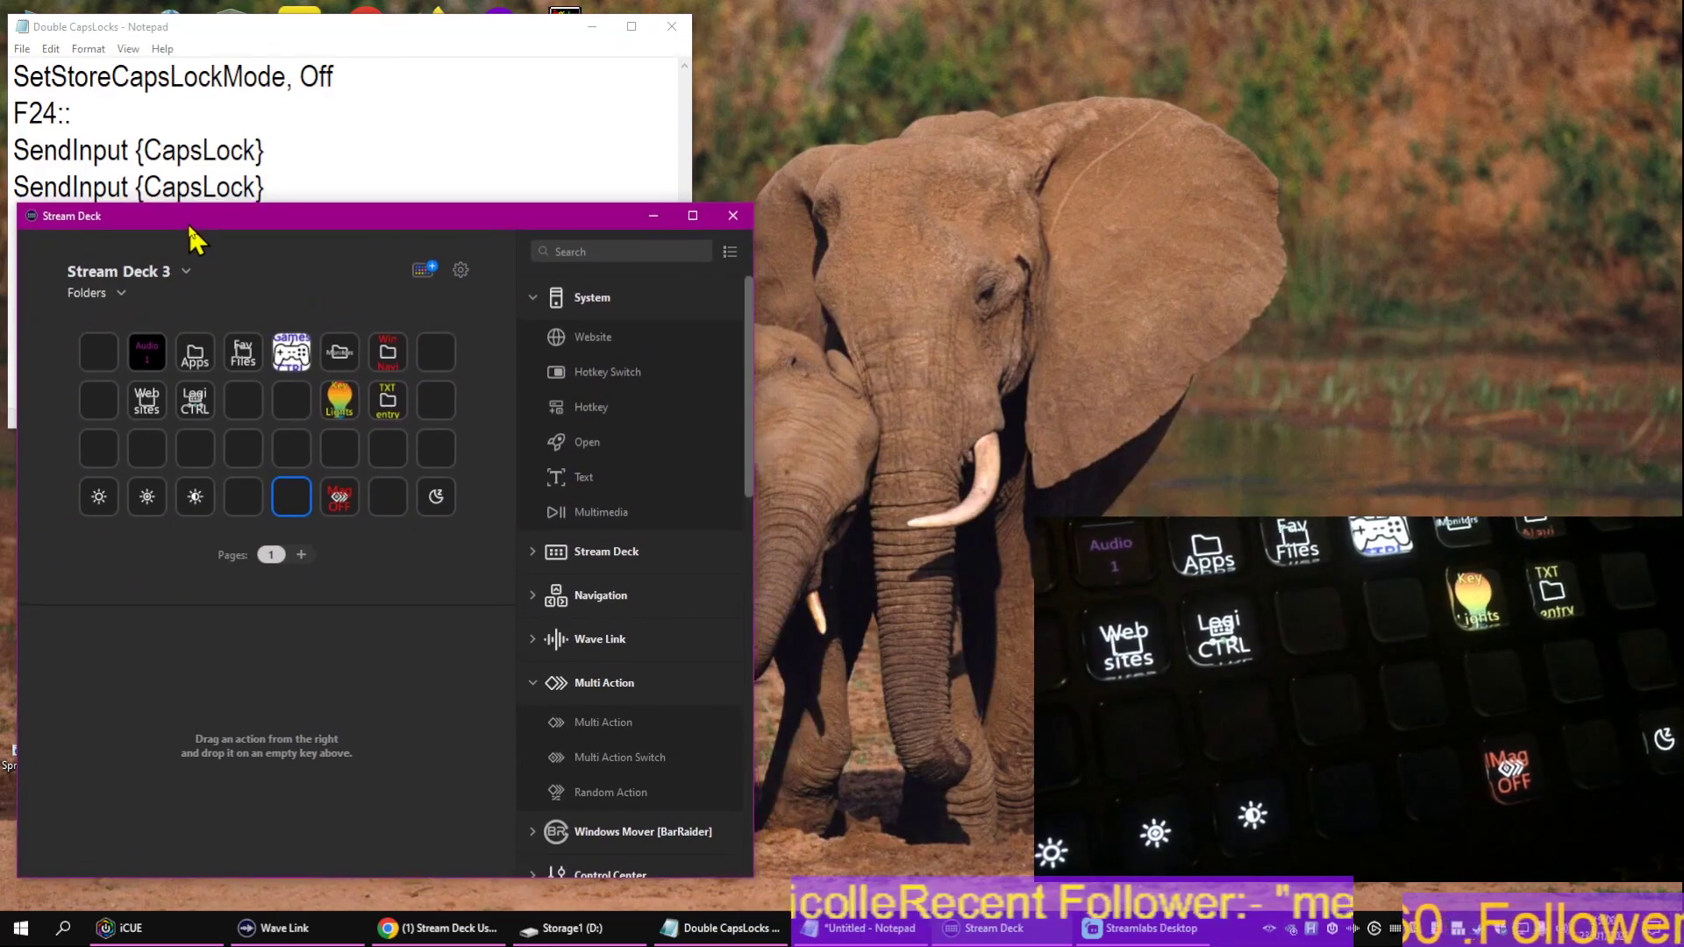
pyautogui.moveTo(293, 467)
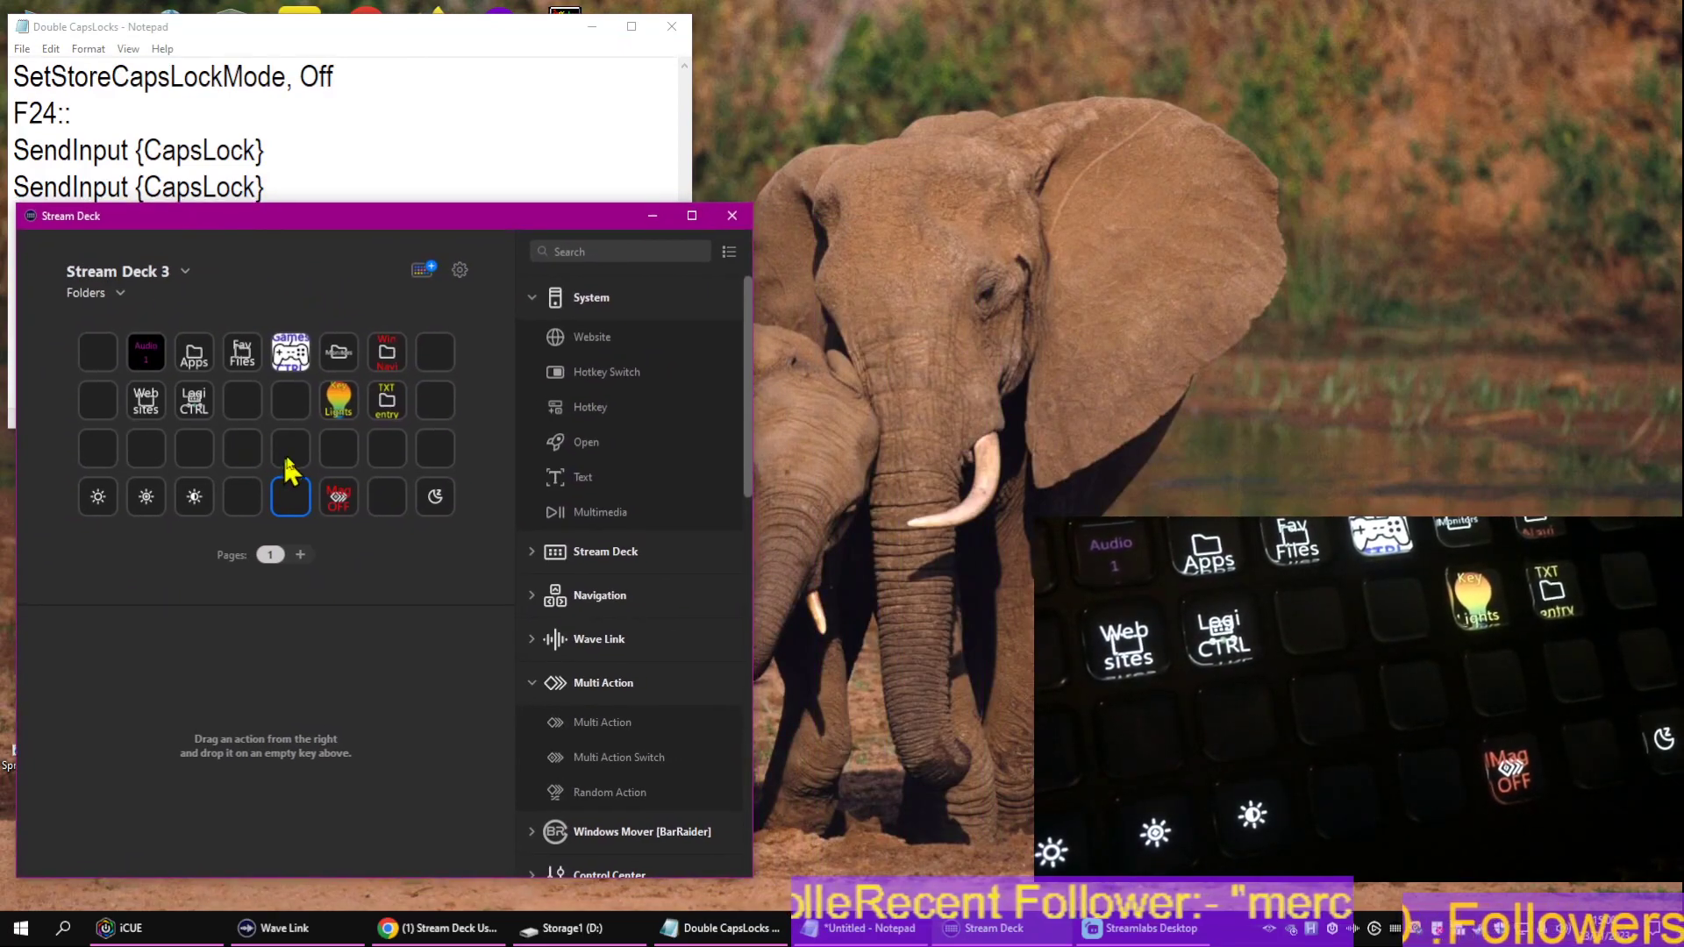
pyautogui.moveTo(596, 767)
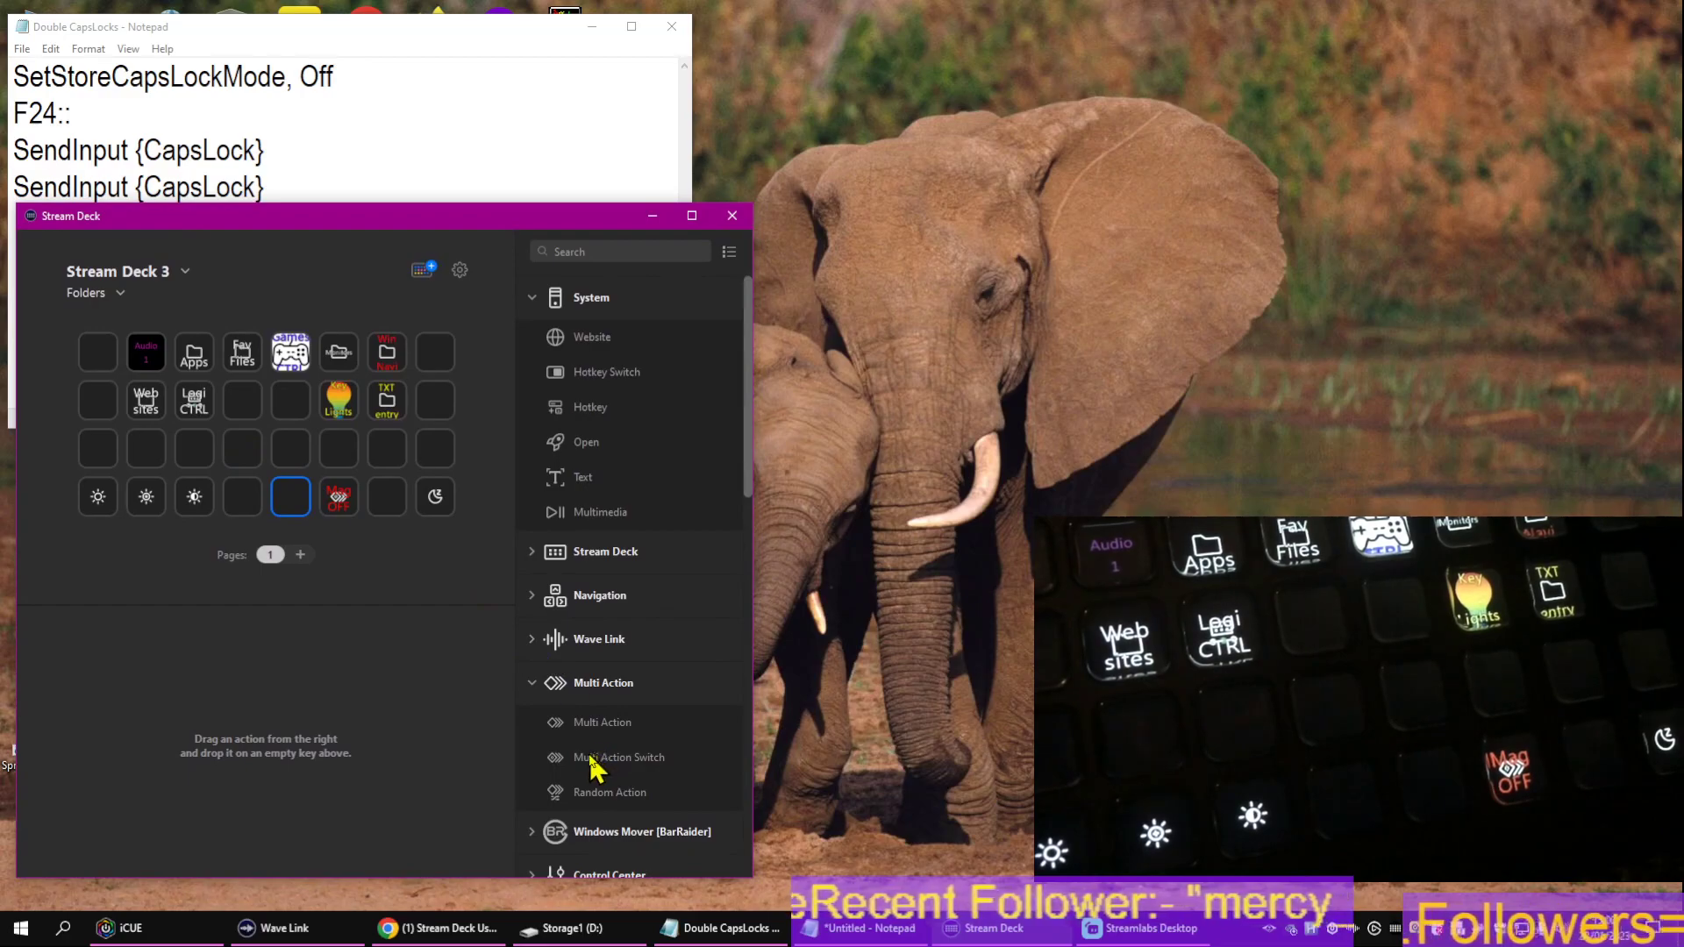
pyautogui.moveTo(597, 768)
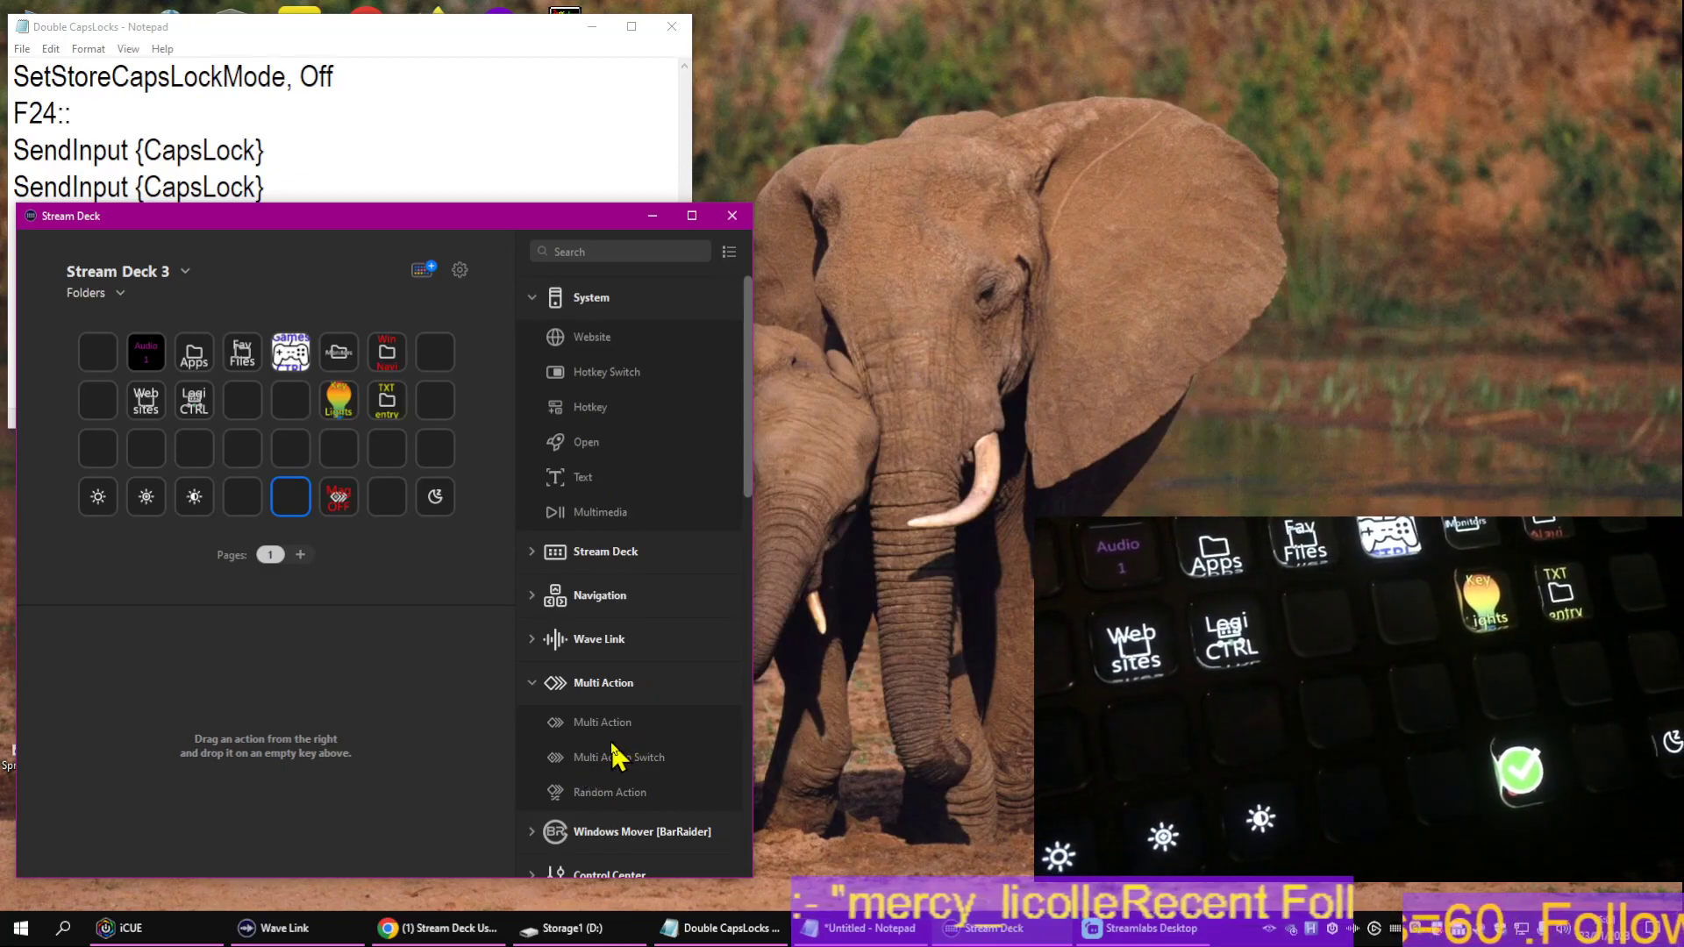
pyautogui.moveTo(602, 721)
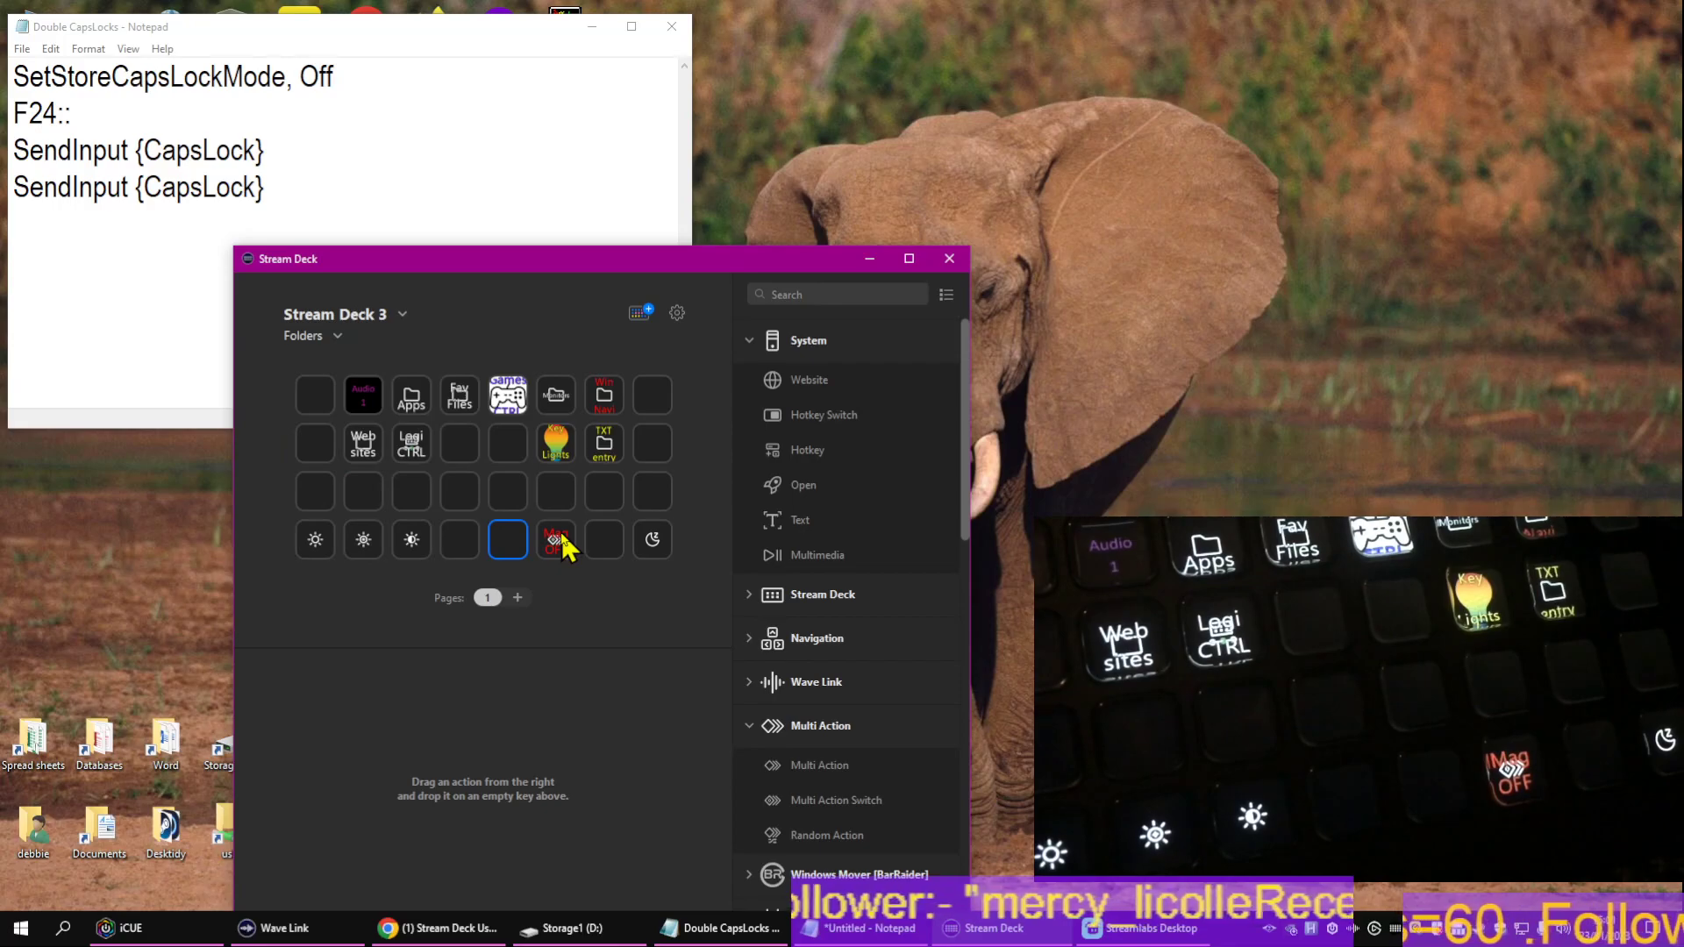
# - Select the Mag key and expand its OFF state's two F24 hotkey actions
pyautogui.click(556, 539)
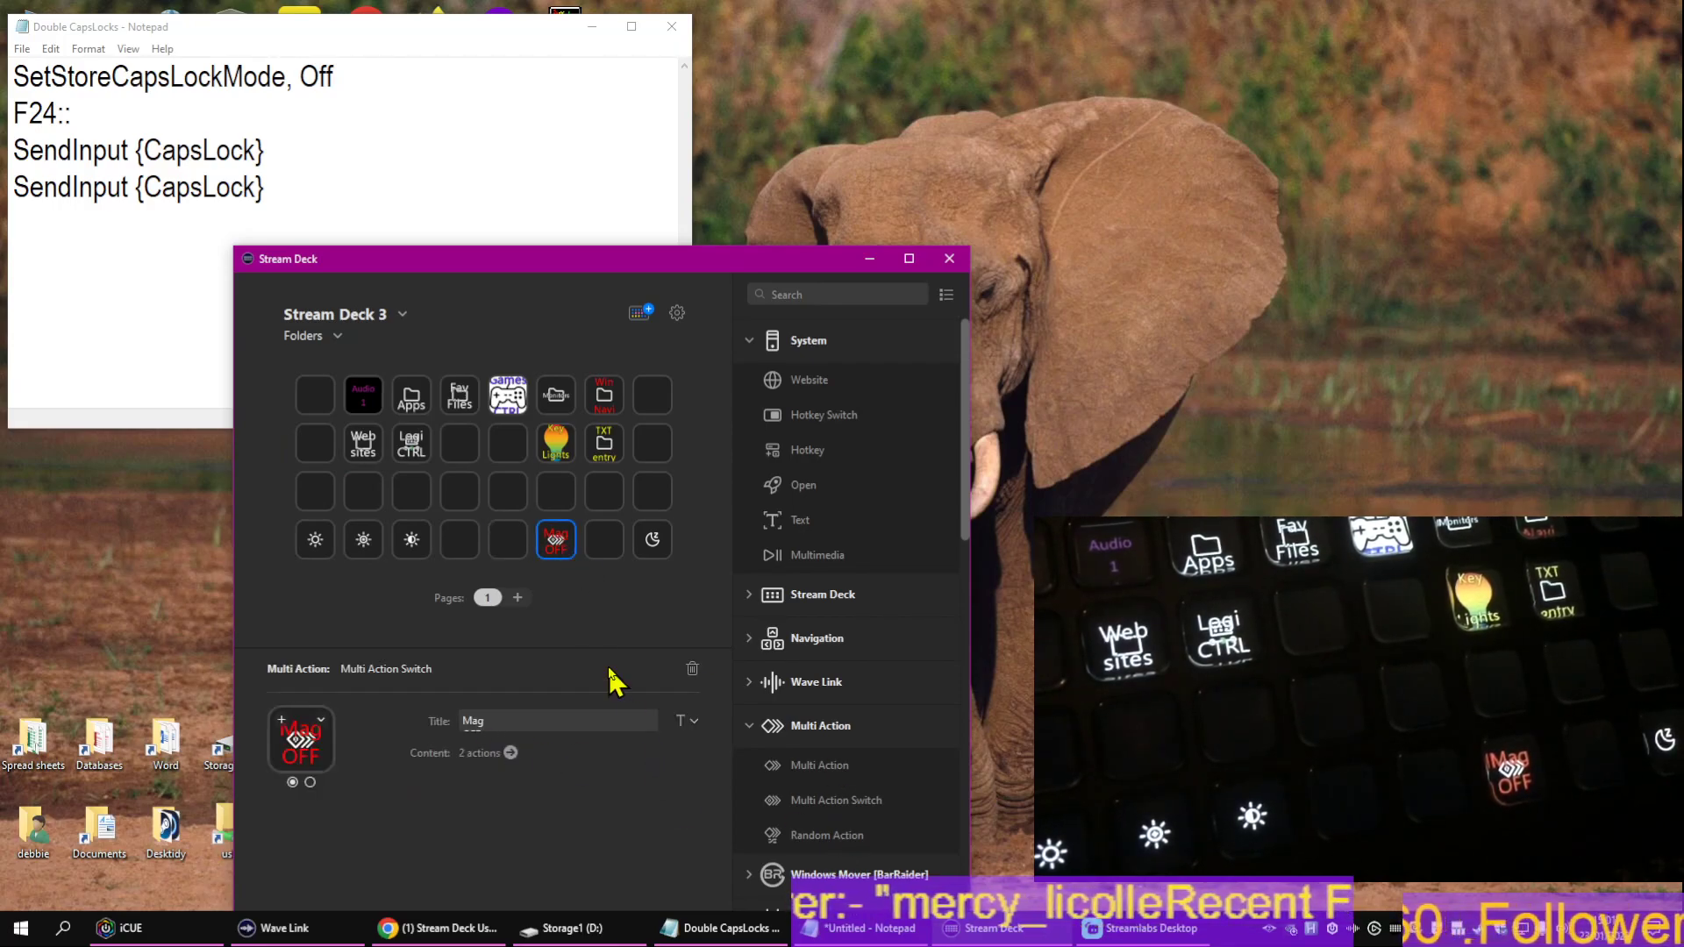
pyautogui.click(556, 538)
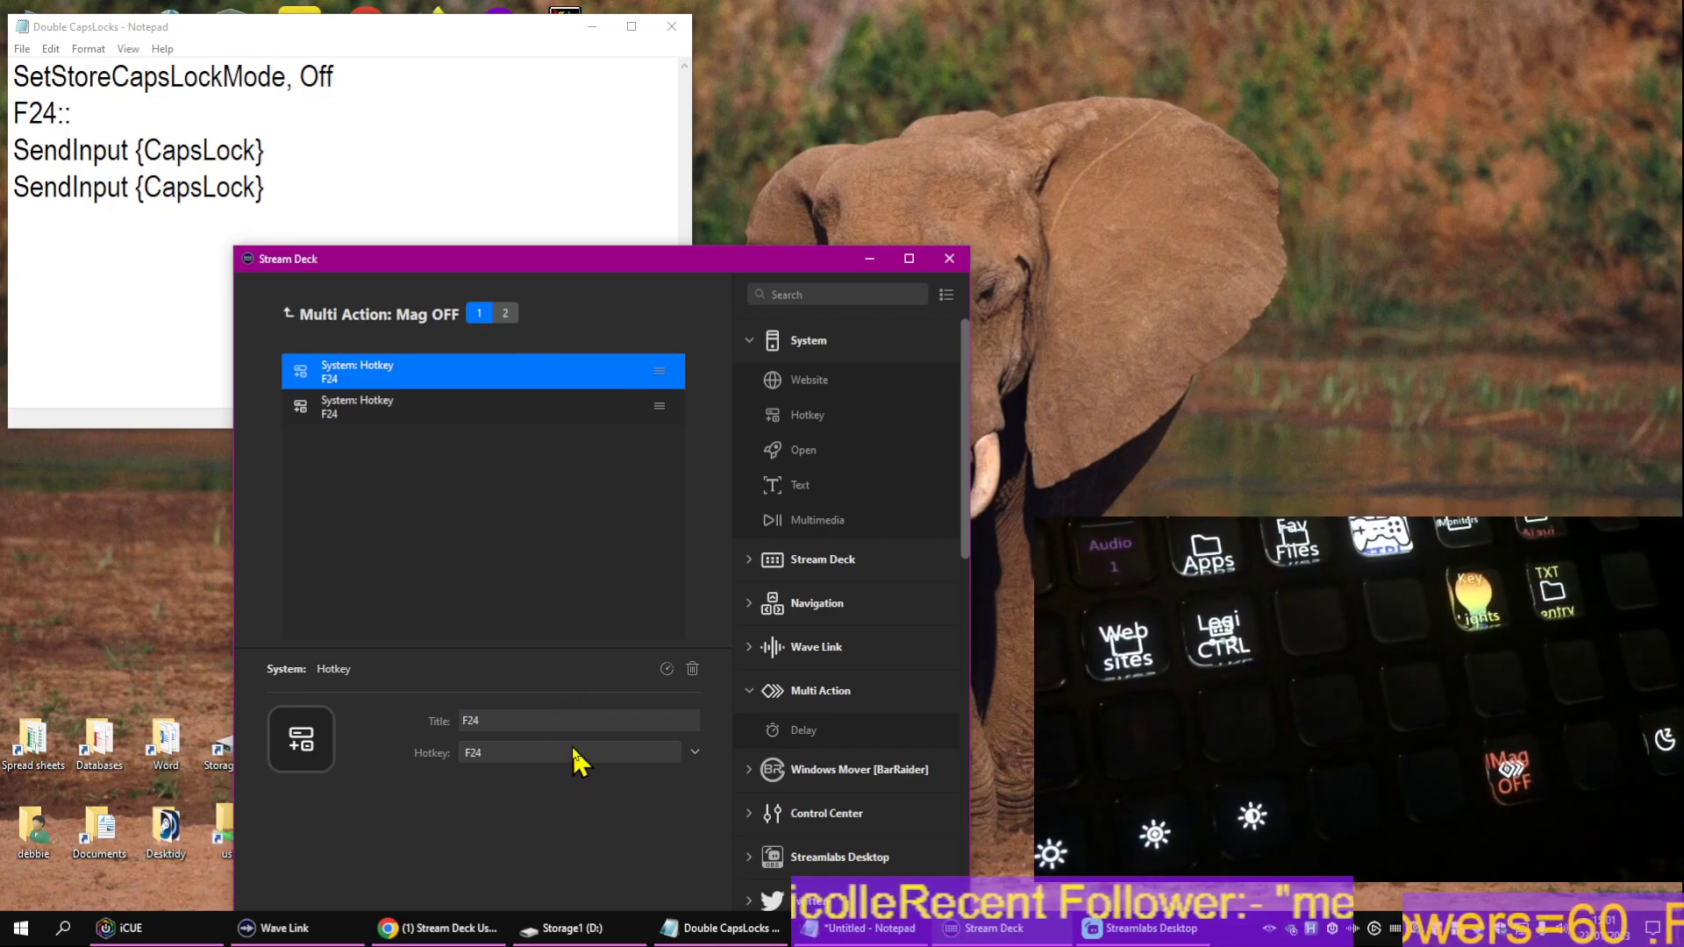
# - Inspect the first System Hotkey action and show its key list with F24 chosen
pyautogui.click(694, 753)
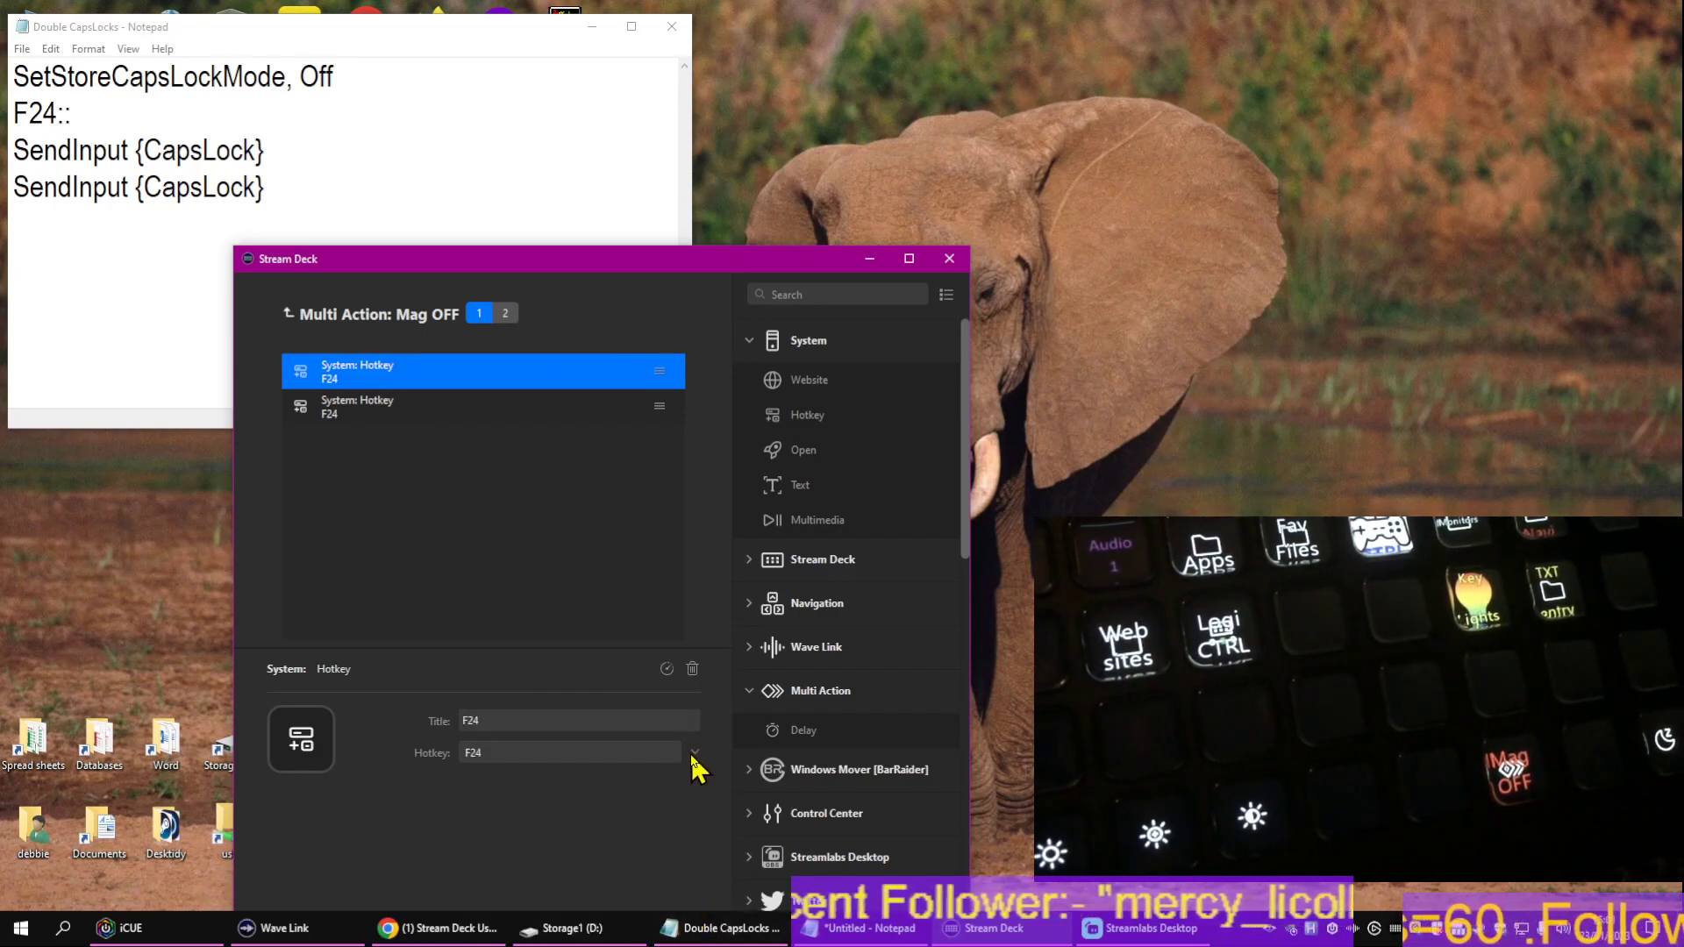
pyautogui.click(695, 753)
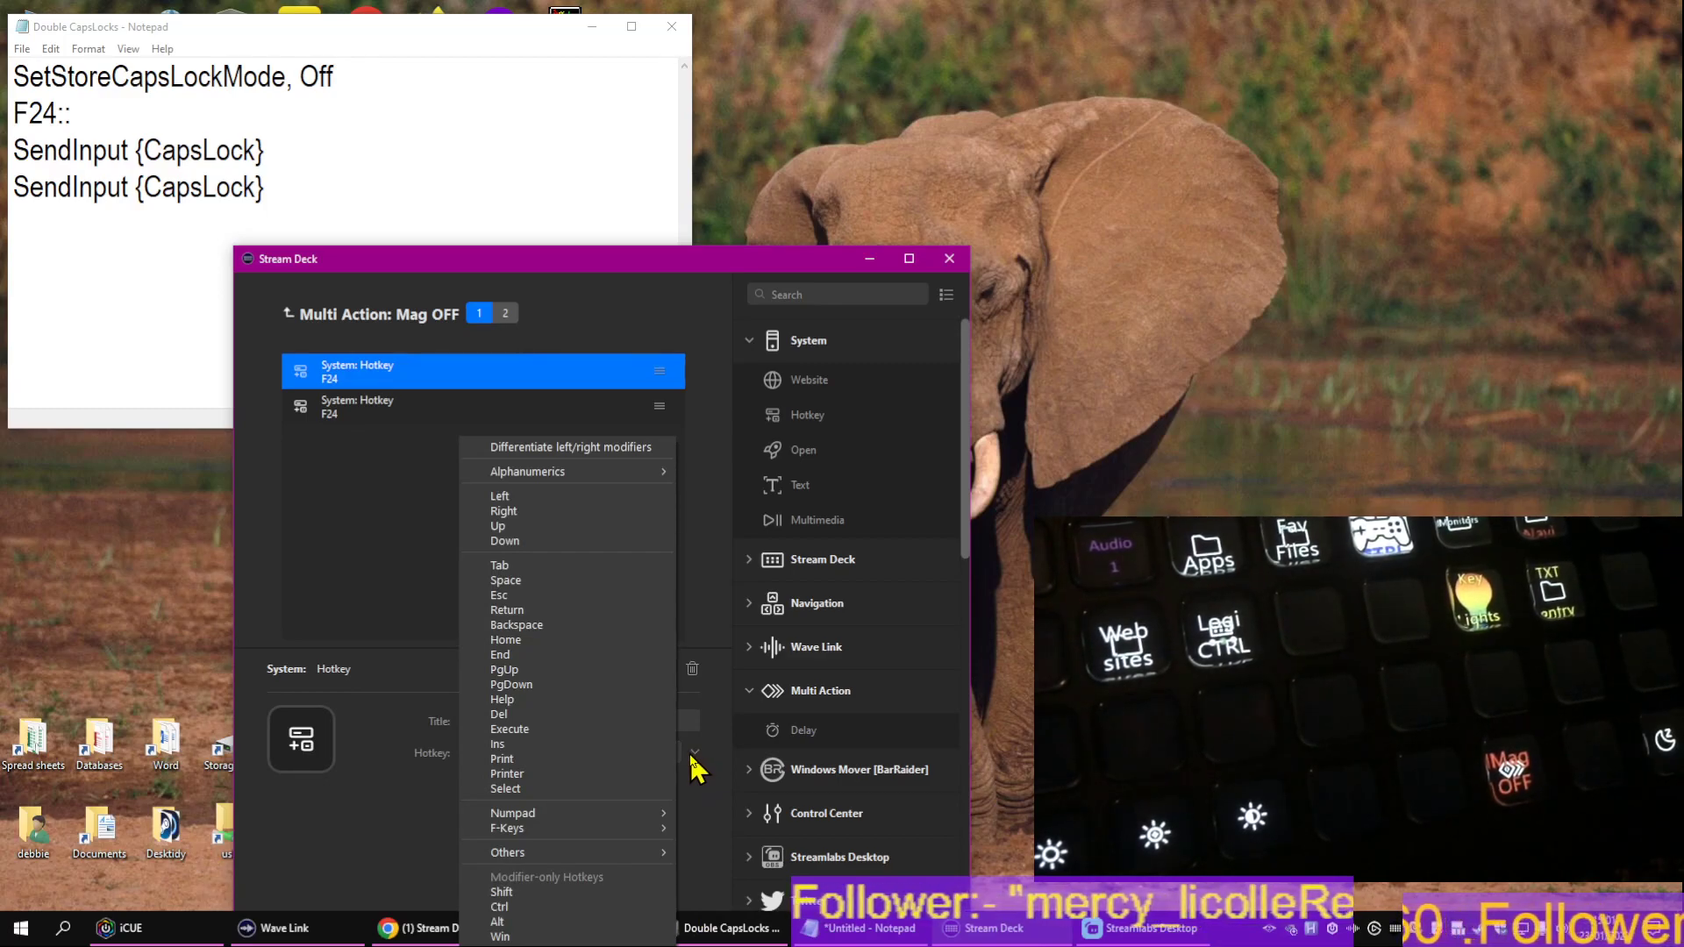
pyautogui.moveTo(699, 359)
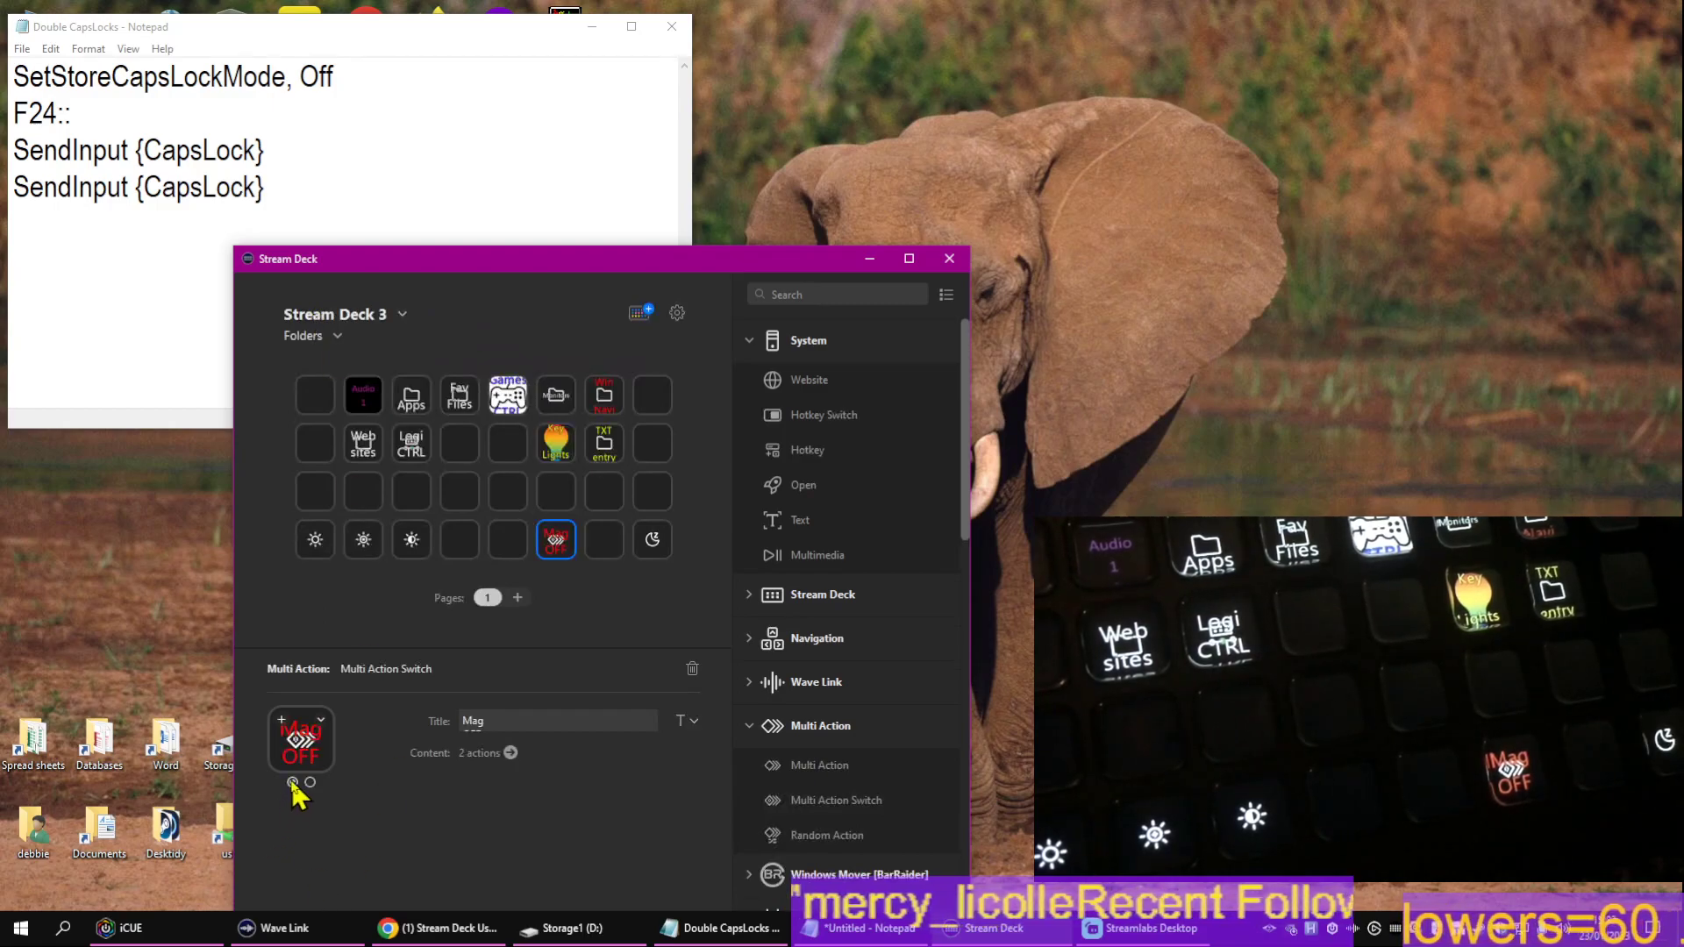
# - Switch the Mag key inspector to its second state, Mag On
pyautogui.click(291, 783)
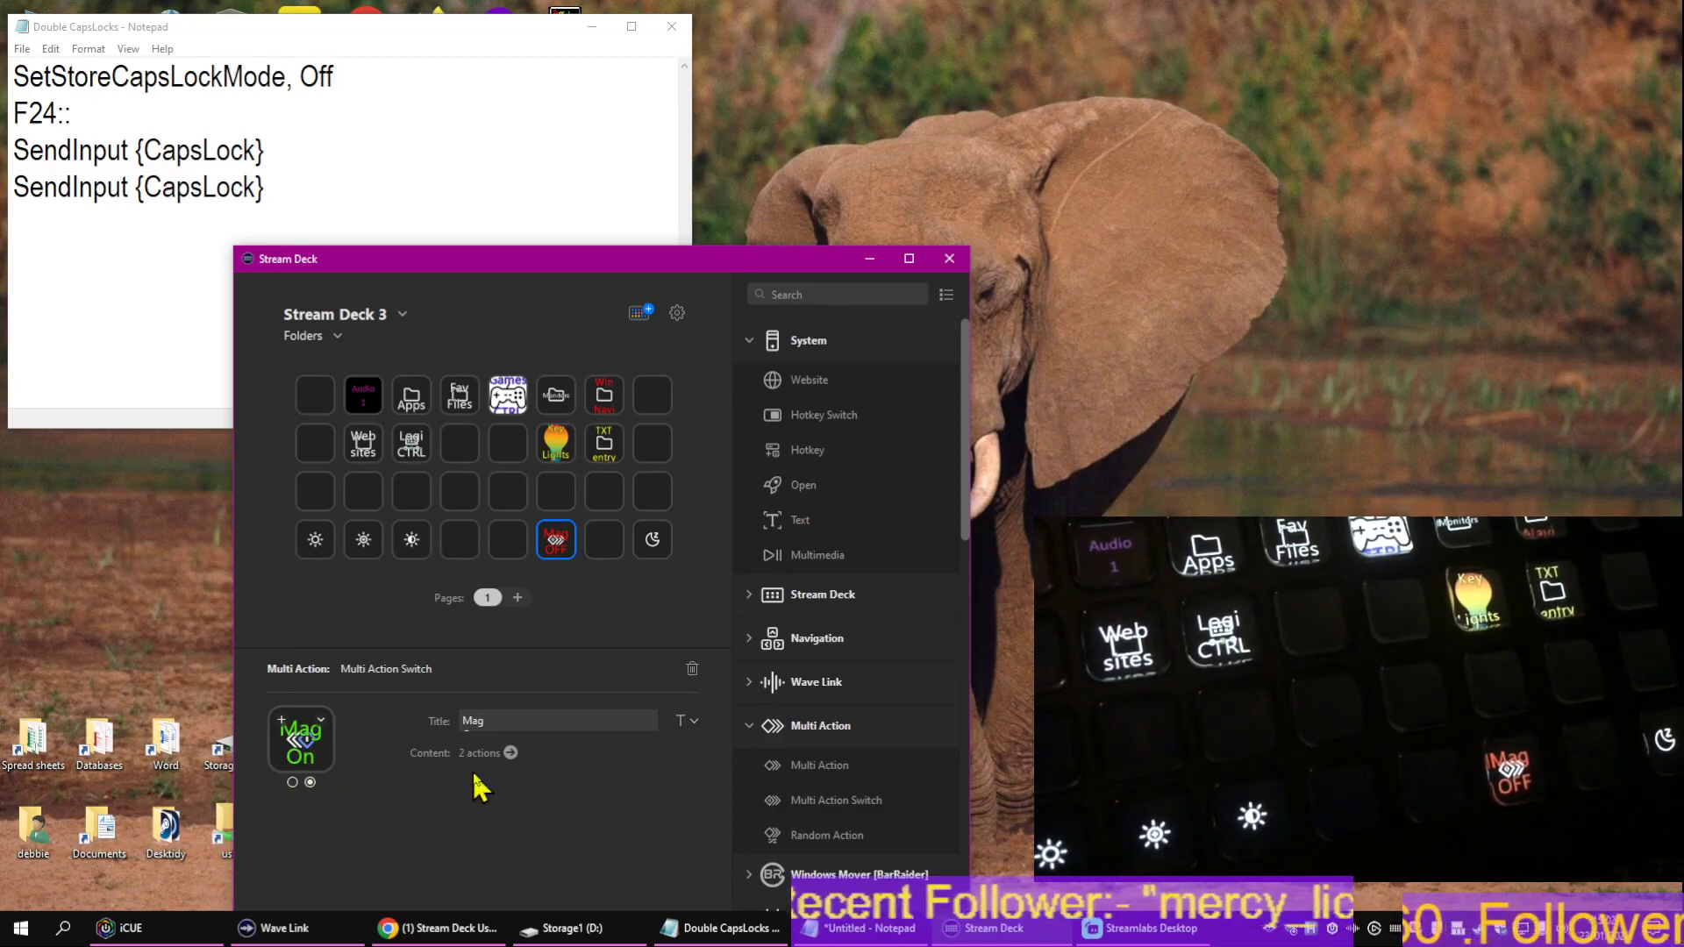
# - Expand the Mag On state's two System Hotkey actions, both set to F24
pyautogui.click(511, 753)
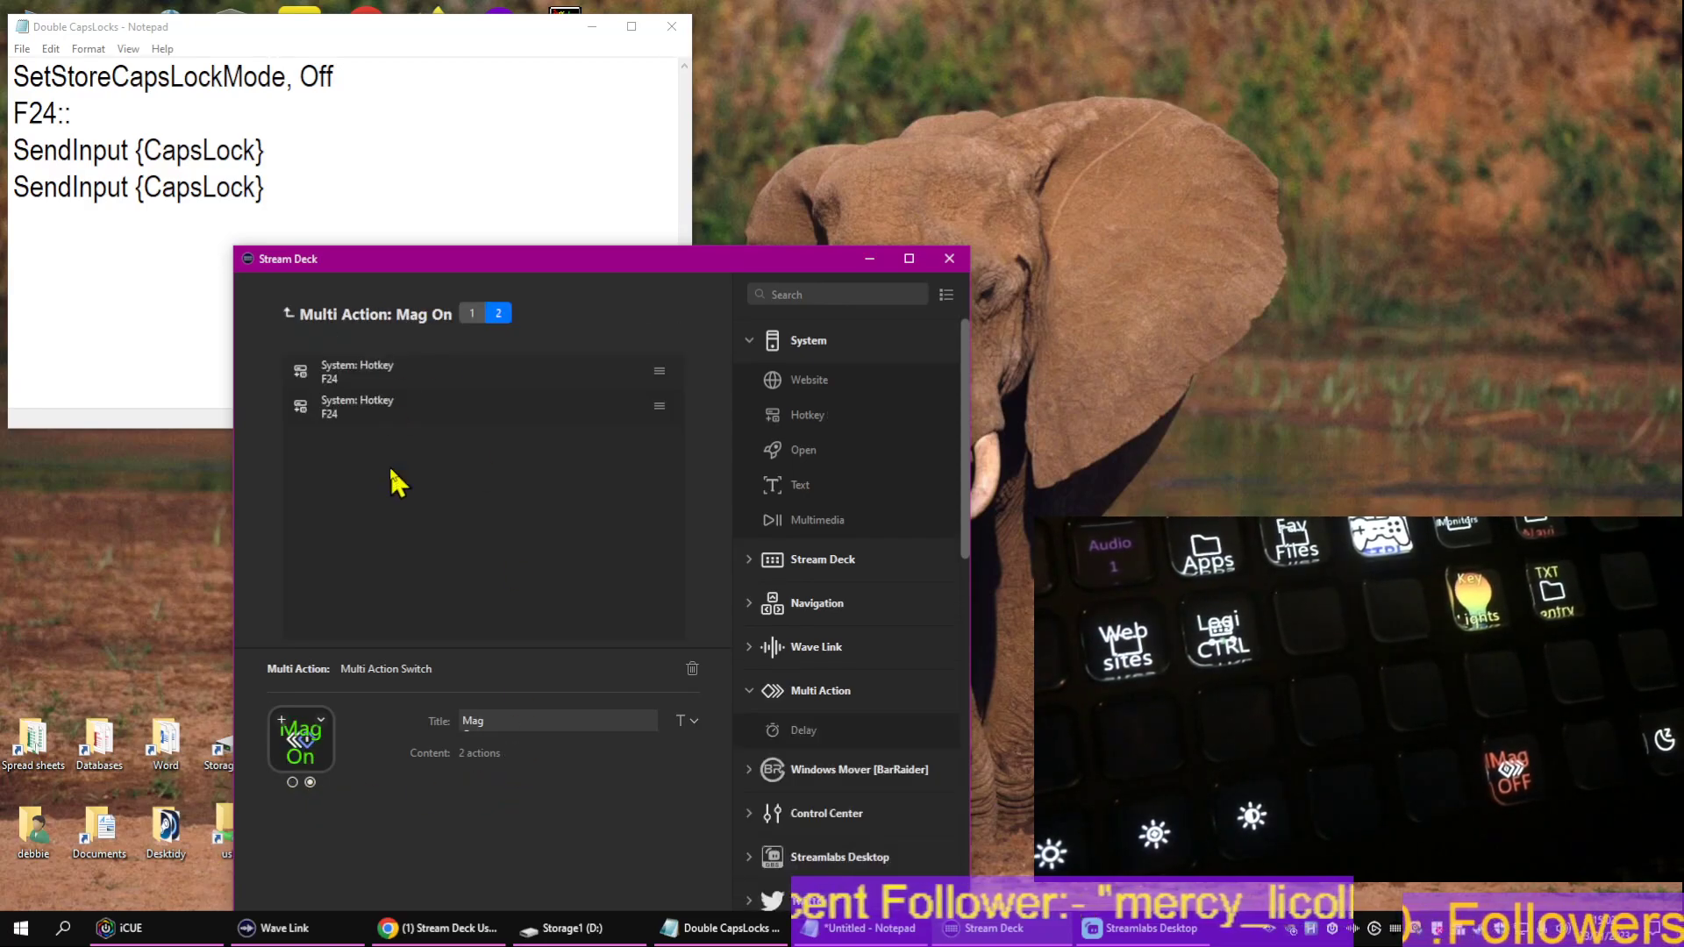
pyautogui.moveTo(358, 570)
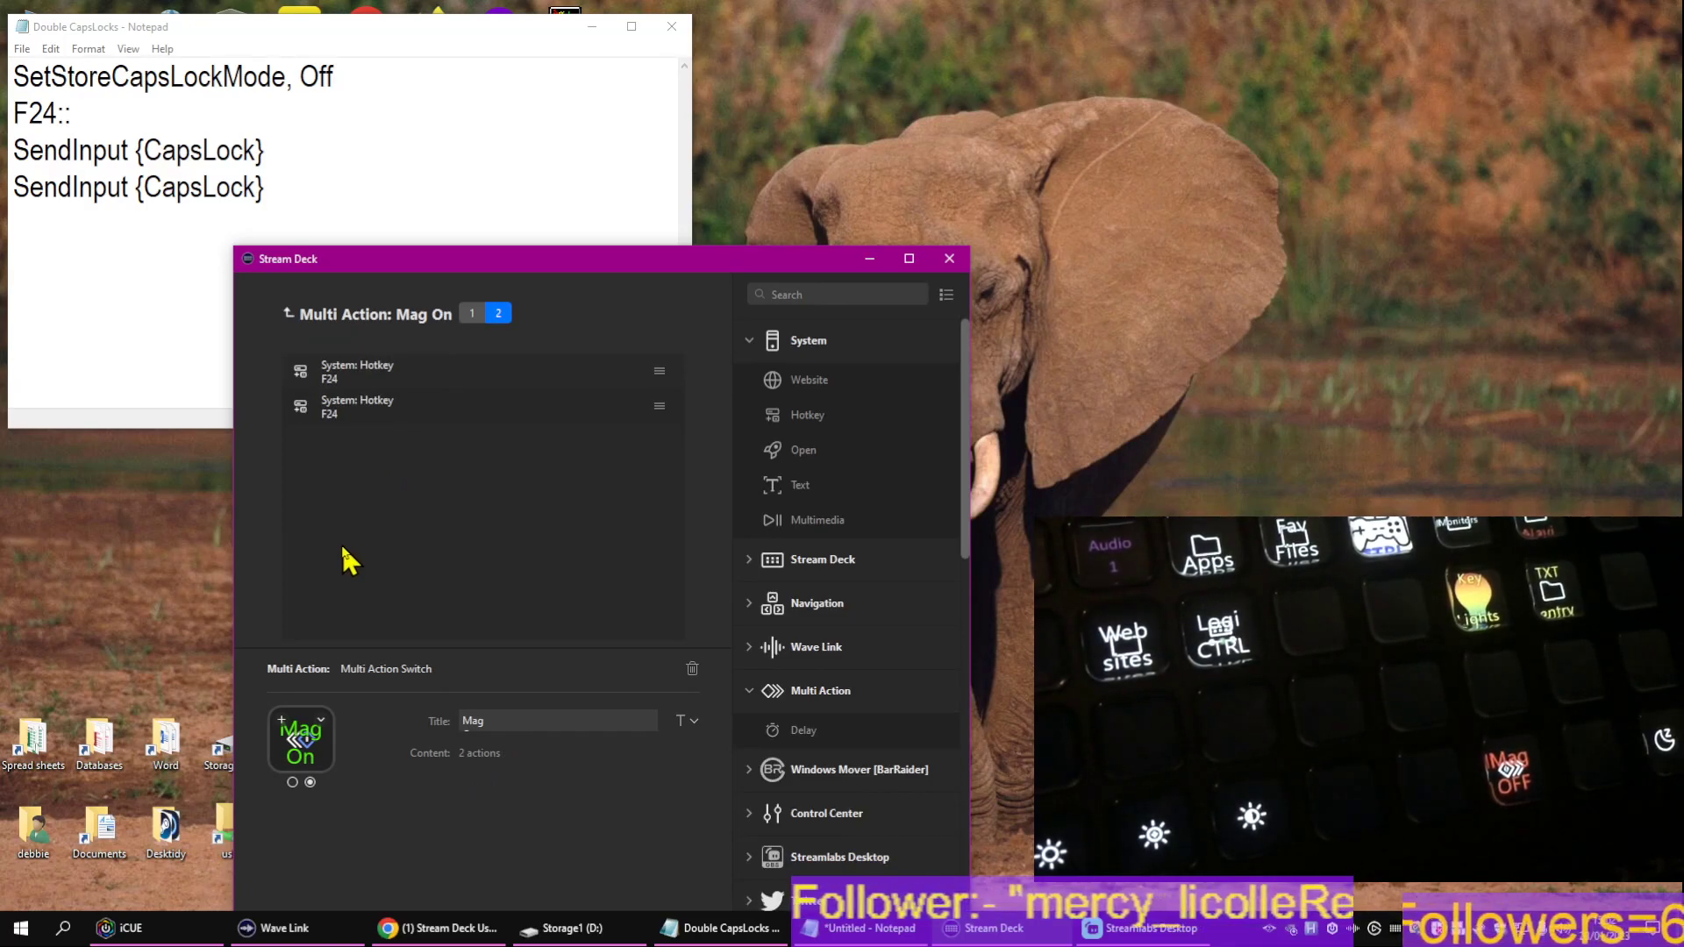
pyautogui.moveTo(298, 793)
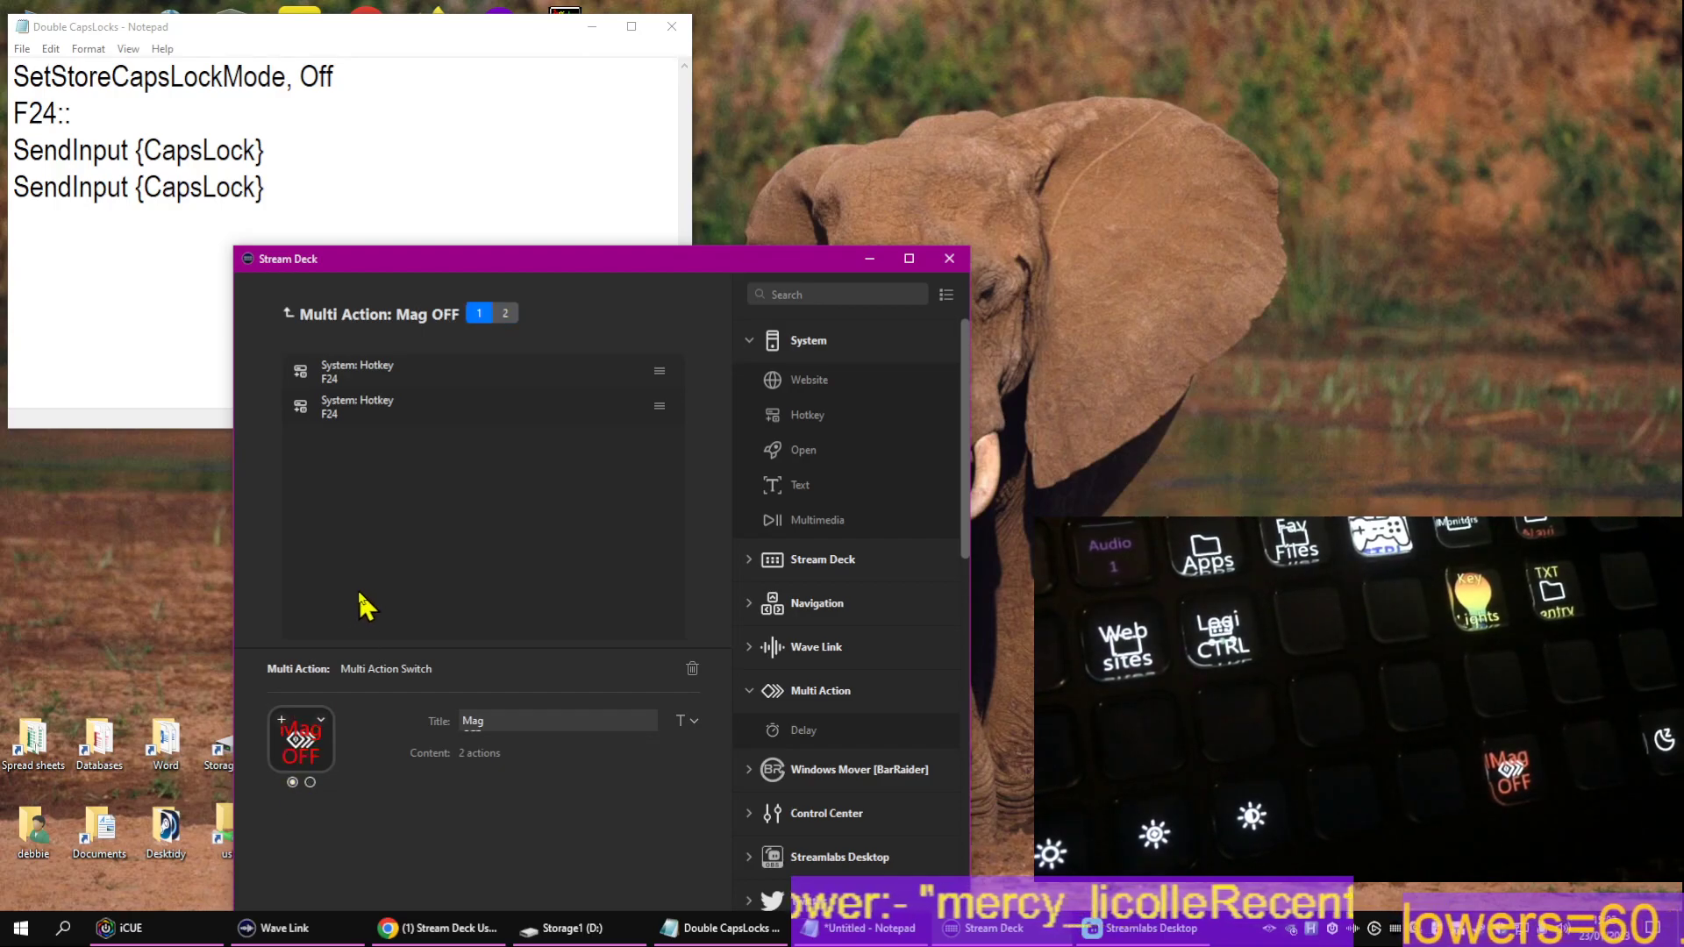
pyautogui.moveTo(374, 389)
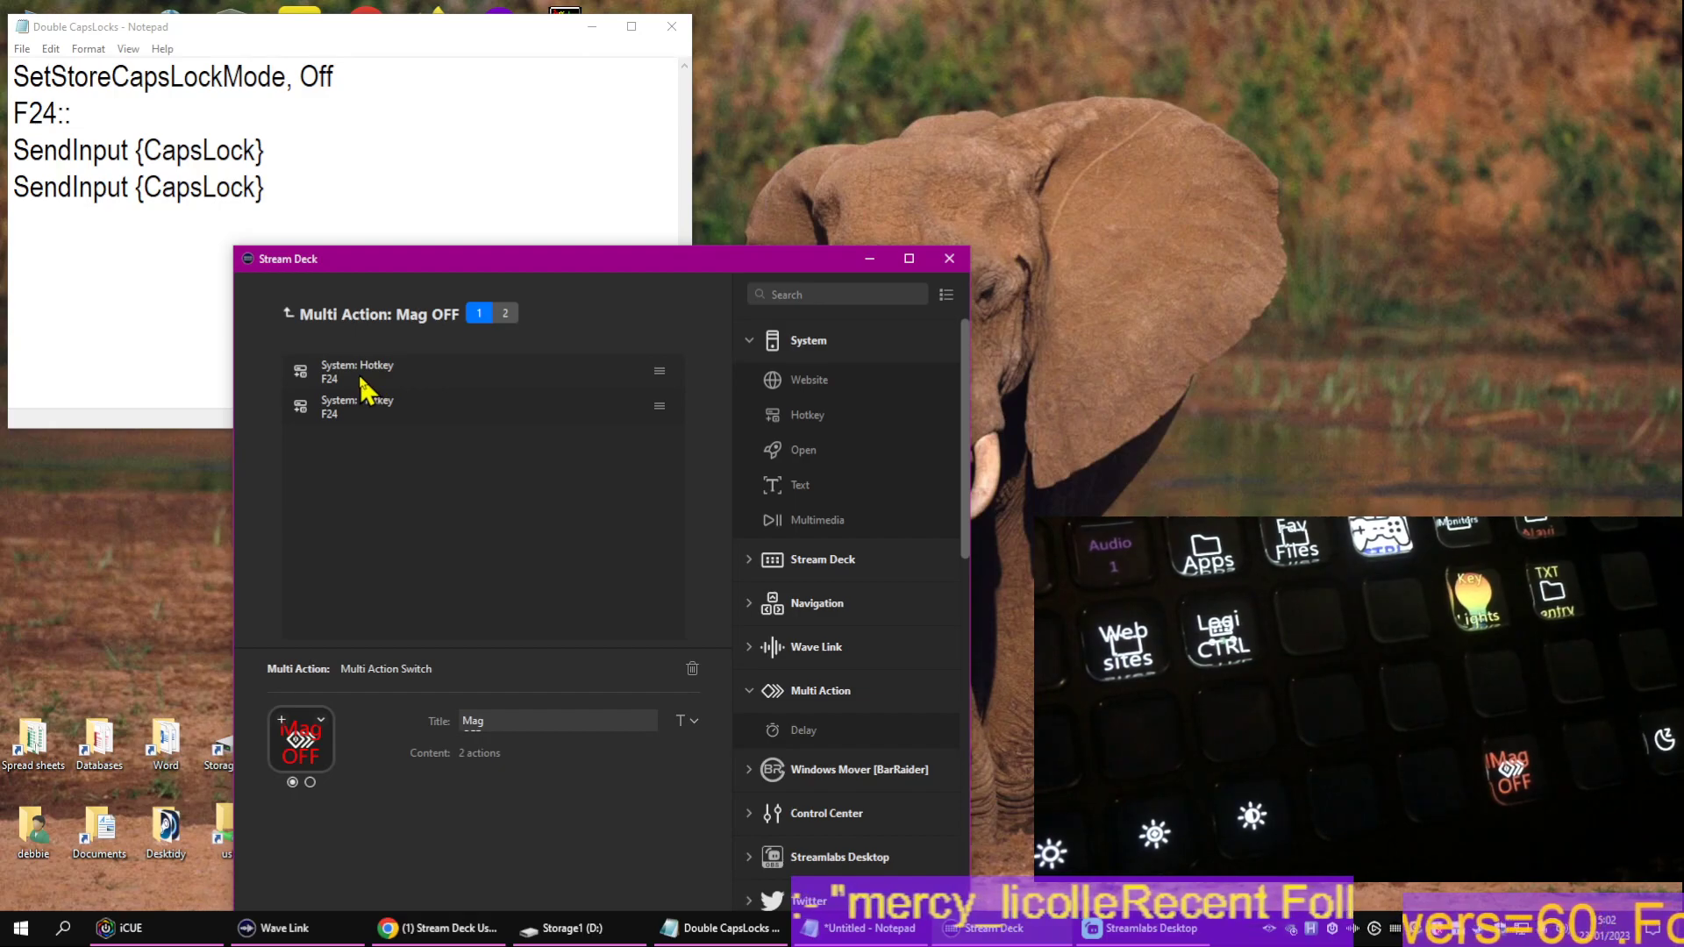
pyautogui.moveTo(618, 353)
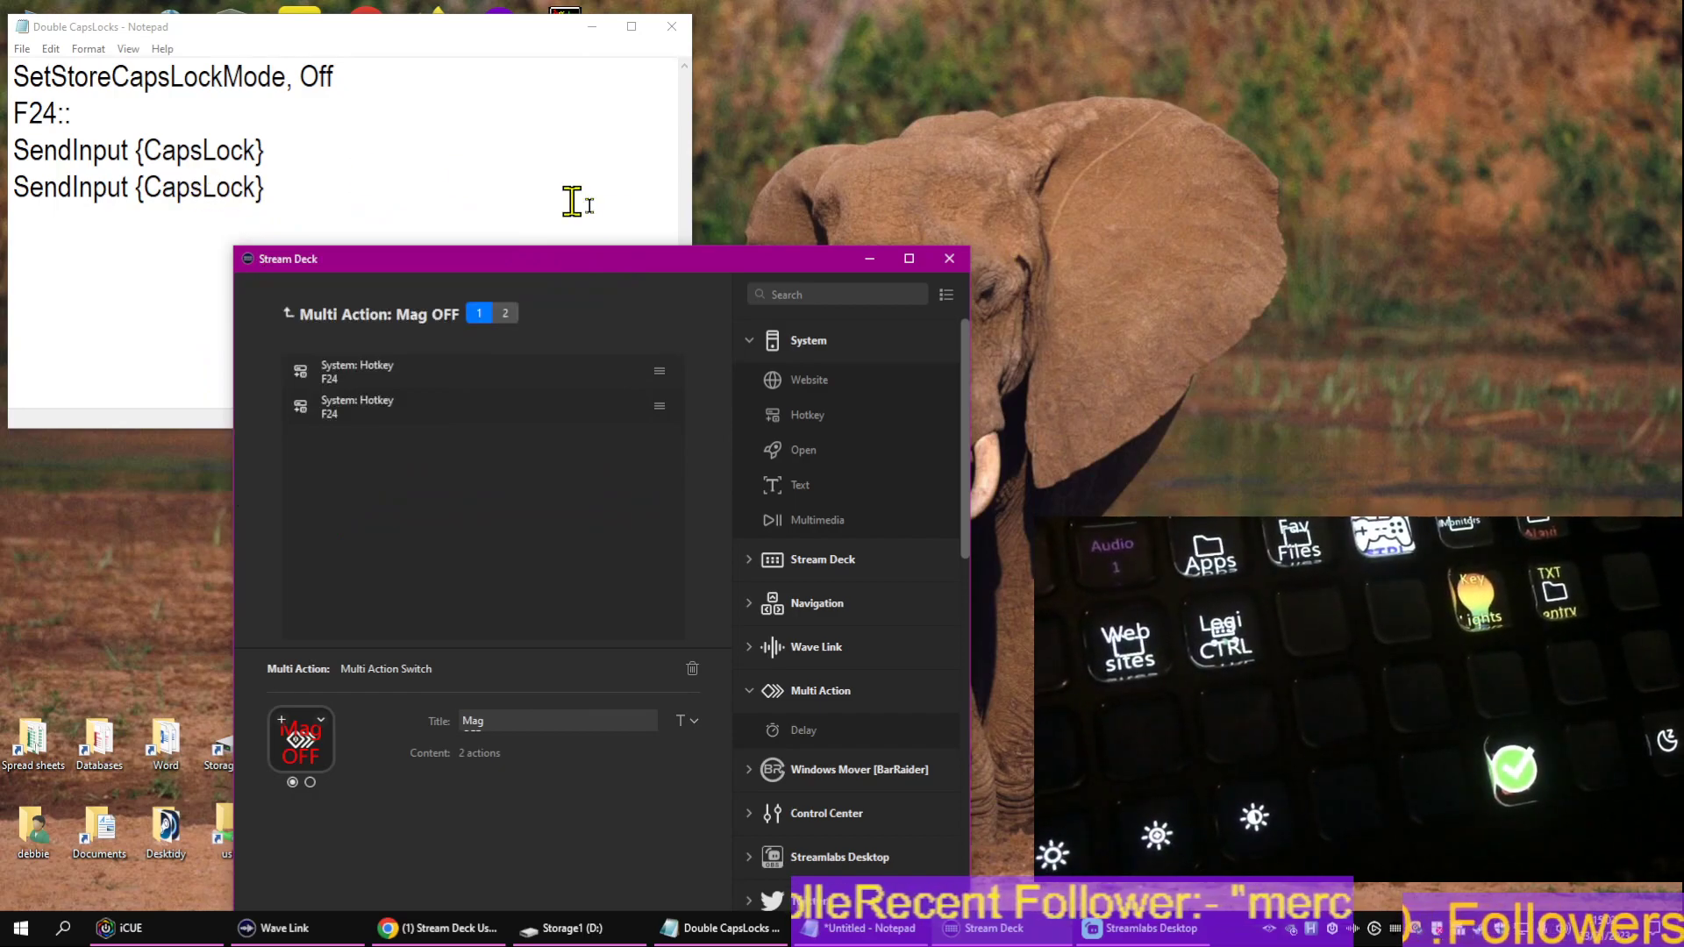
pyautogui.moveTo(709, 237)
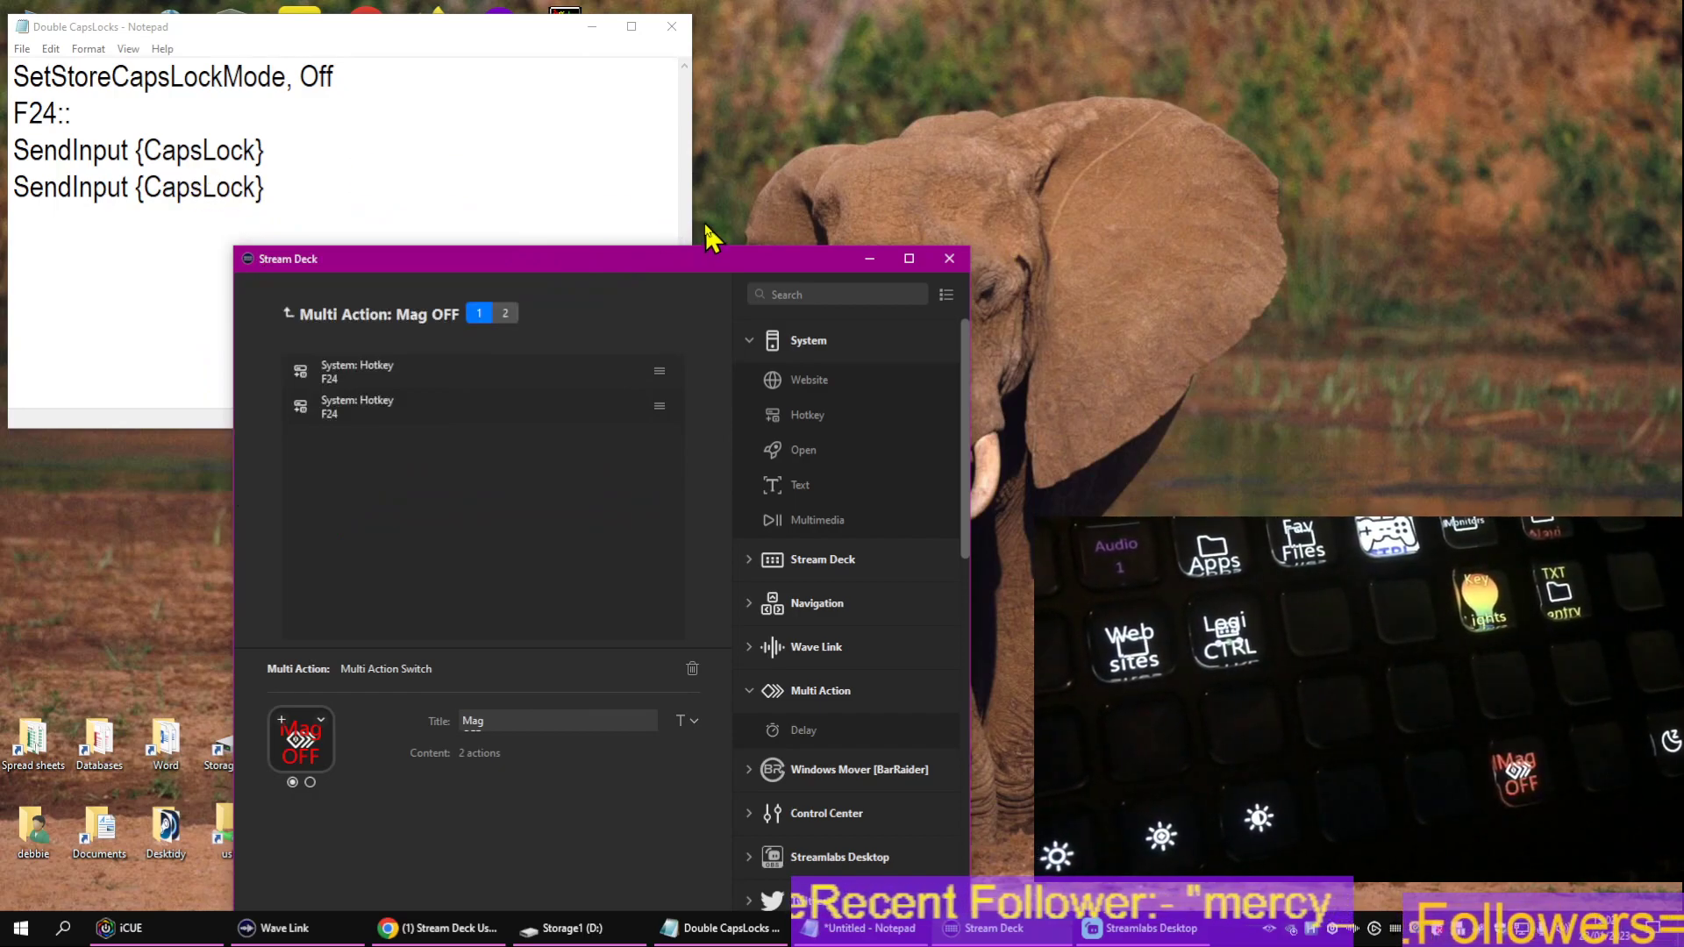